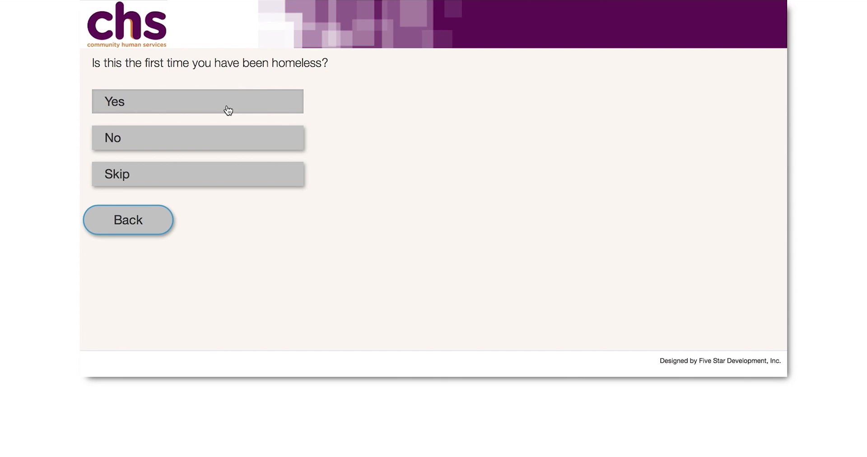
mouse_move(215, 103)
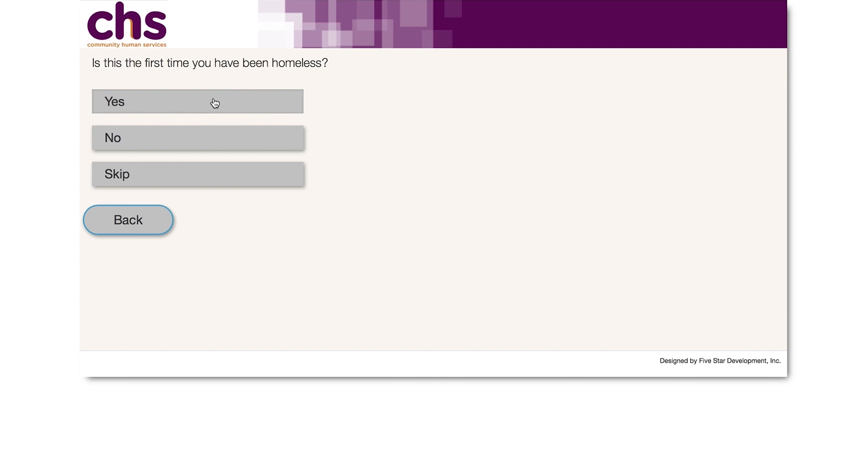